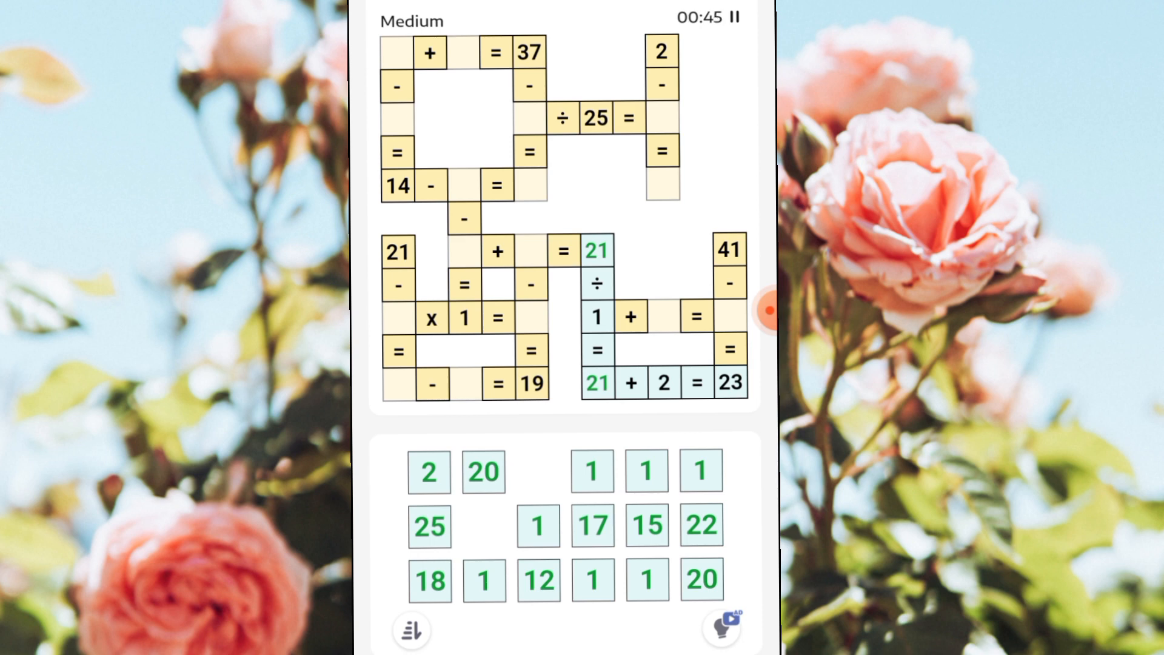
# Drag the 18 tile into the blank cell of 1 + _ = 18
pyautogui.click(430, 582)
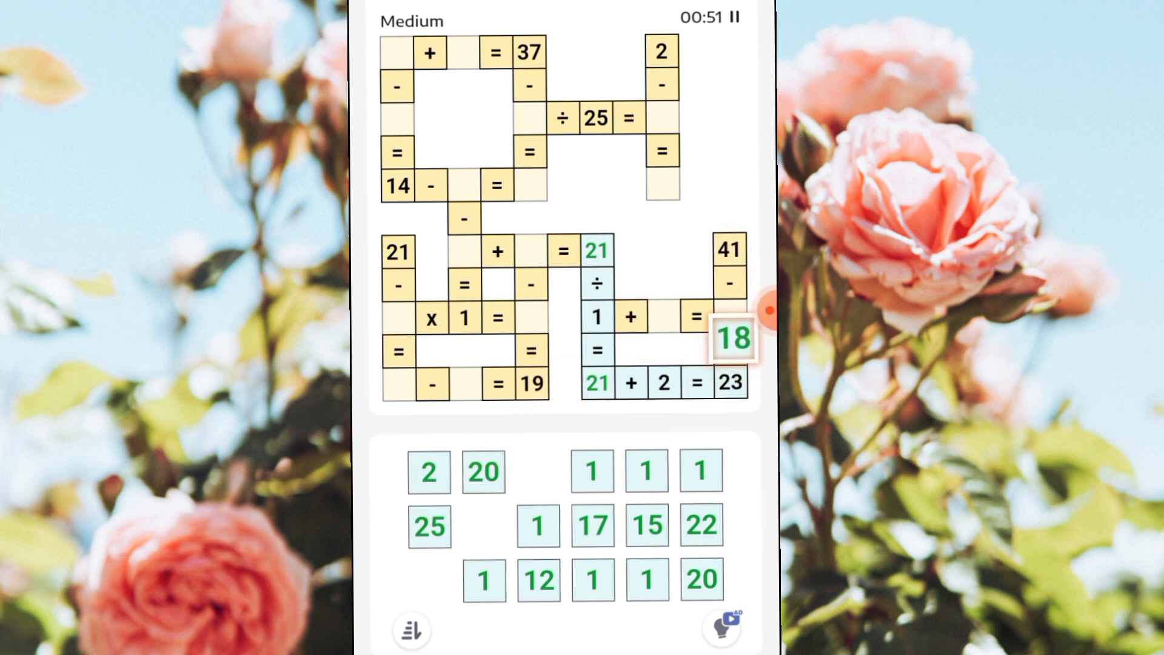
pyautogui.click(731, 337)
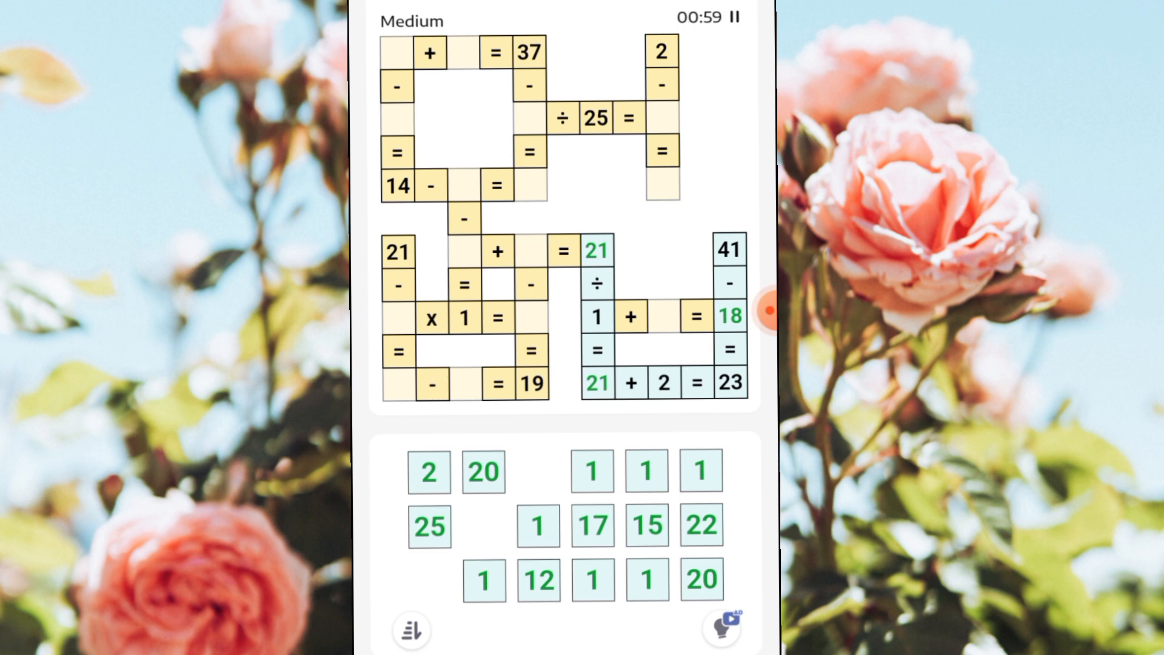
# Place 17 in 1 + _ = 18 and 1 in _ + 1 = 21, returning the 20 to the tray
pyautogui.click(591, 526)
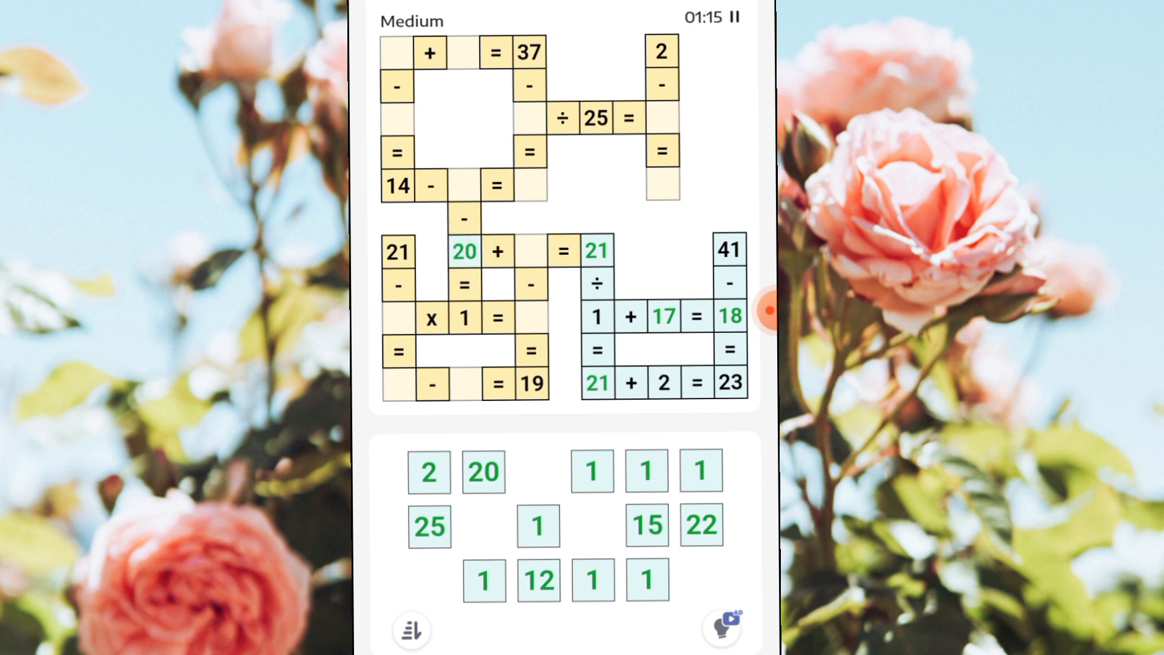
pyautogui.click(593, 470)
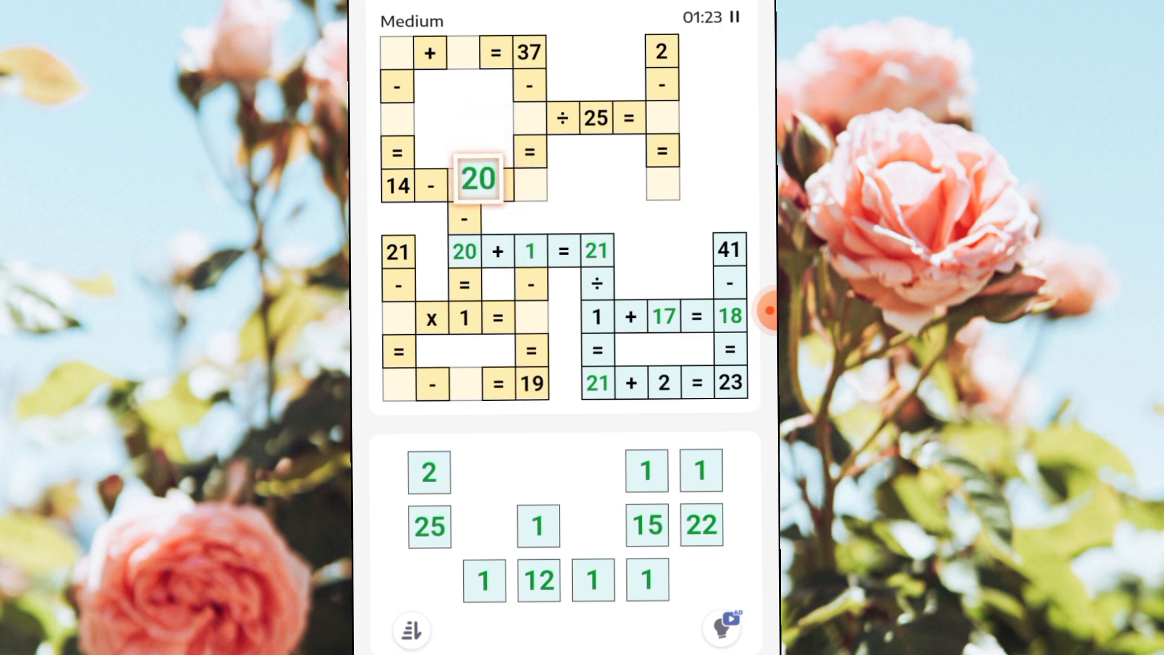
pyautogui.click(477, 178)
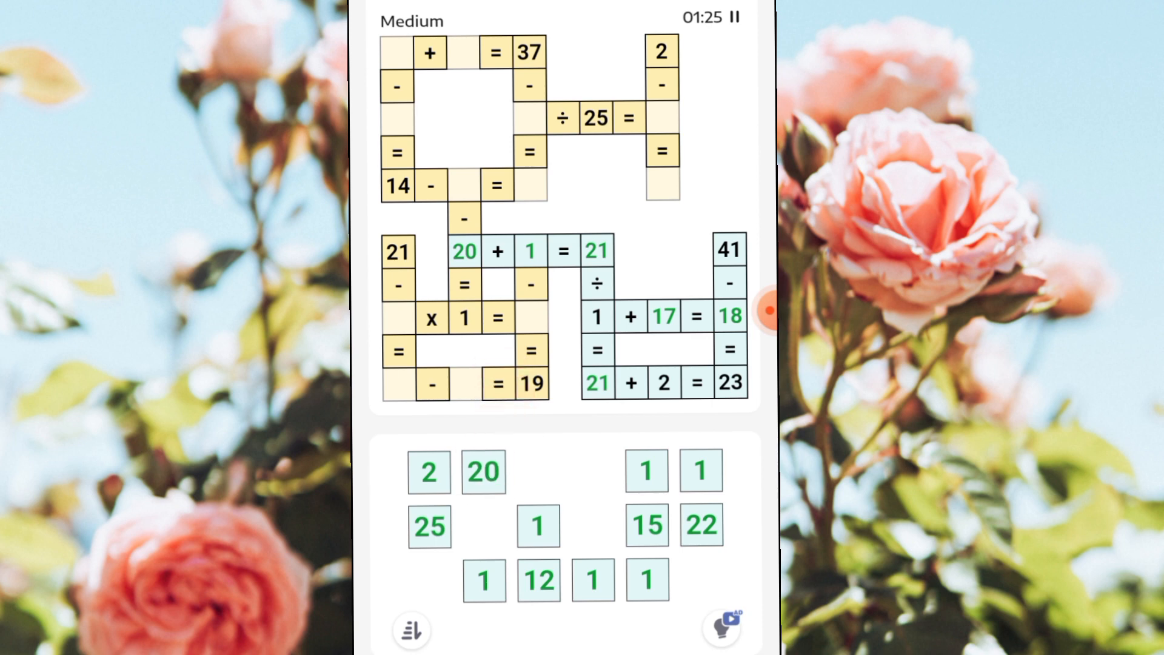
pyautogui.click(462, 250)
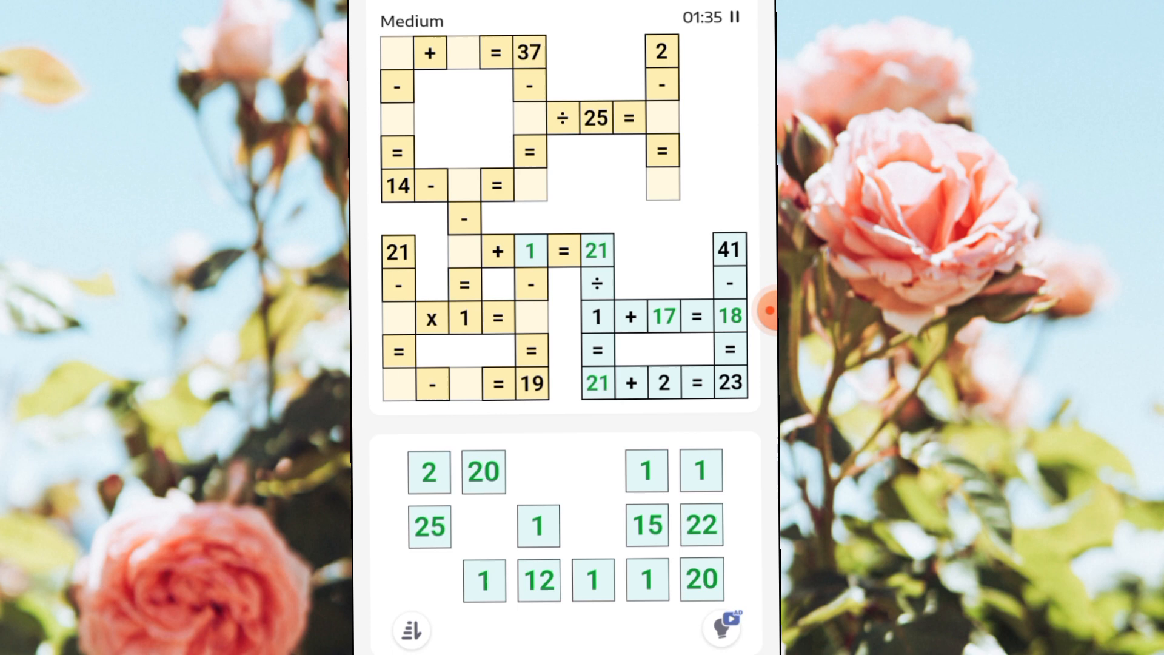
# Fill 25, 1, 1, 12 and 2 into the upper equations, ending with 14 − 2 = 12
pyautogui.click(429, 527)
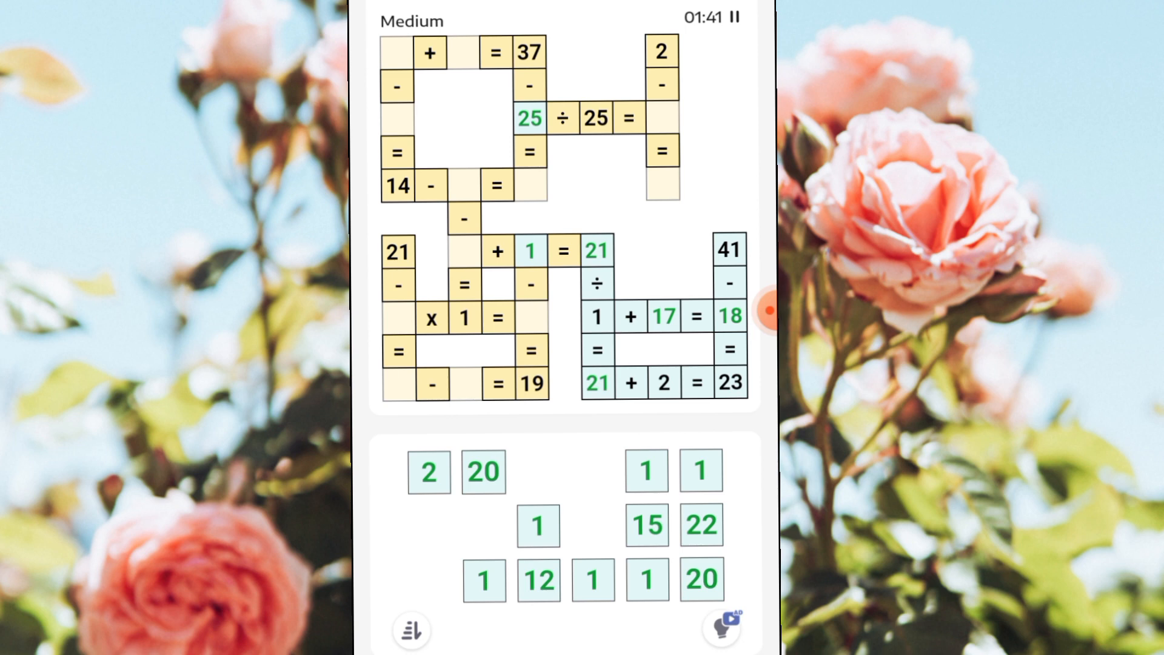
pyautogui.click(538, 579)
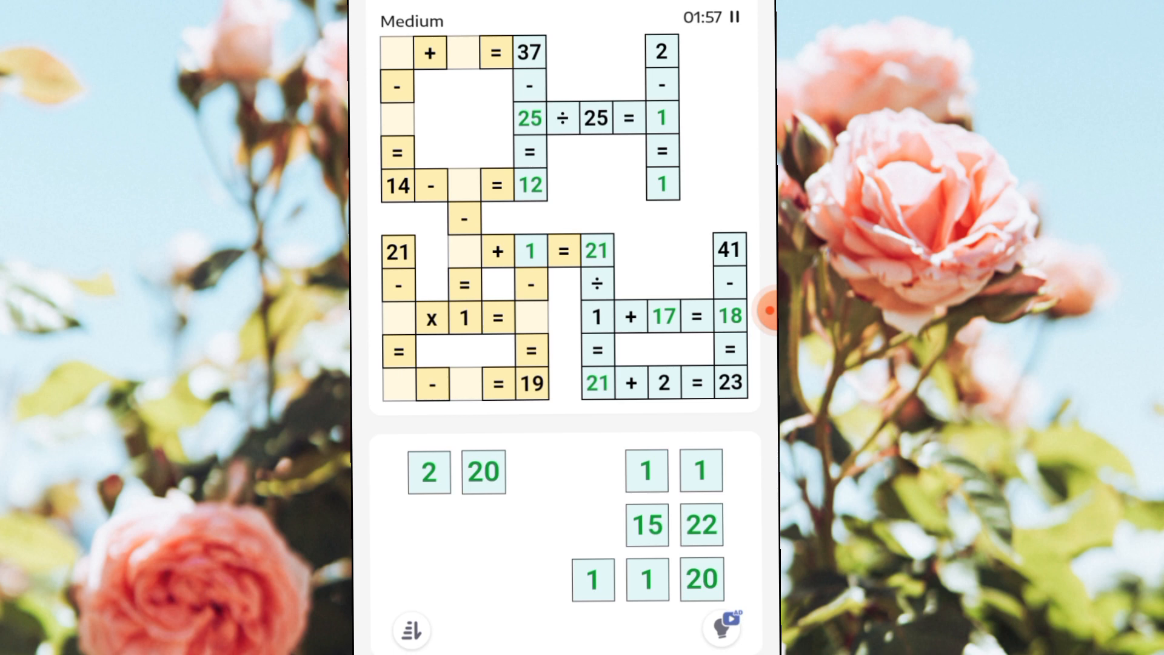
pyautogui.click(428, 472)
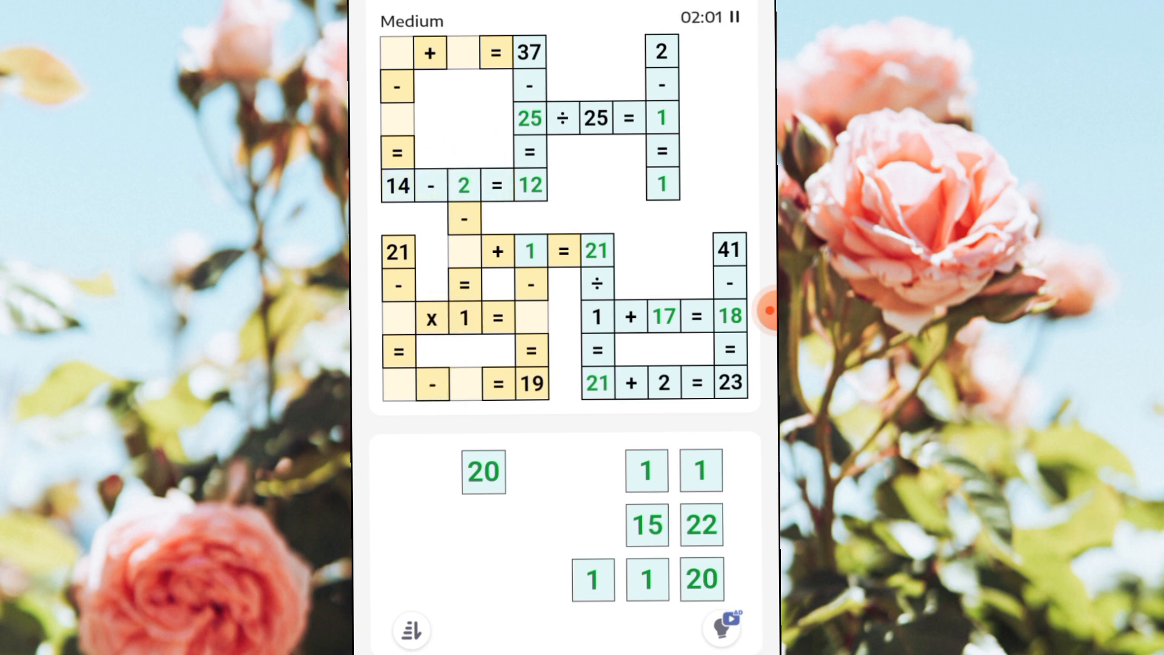
# Drag the 20 tile into the first cell of _ + 1 = 21
pyautogui.click(644, 470)
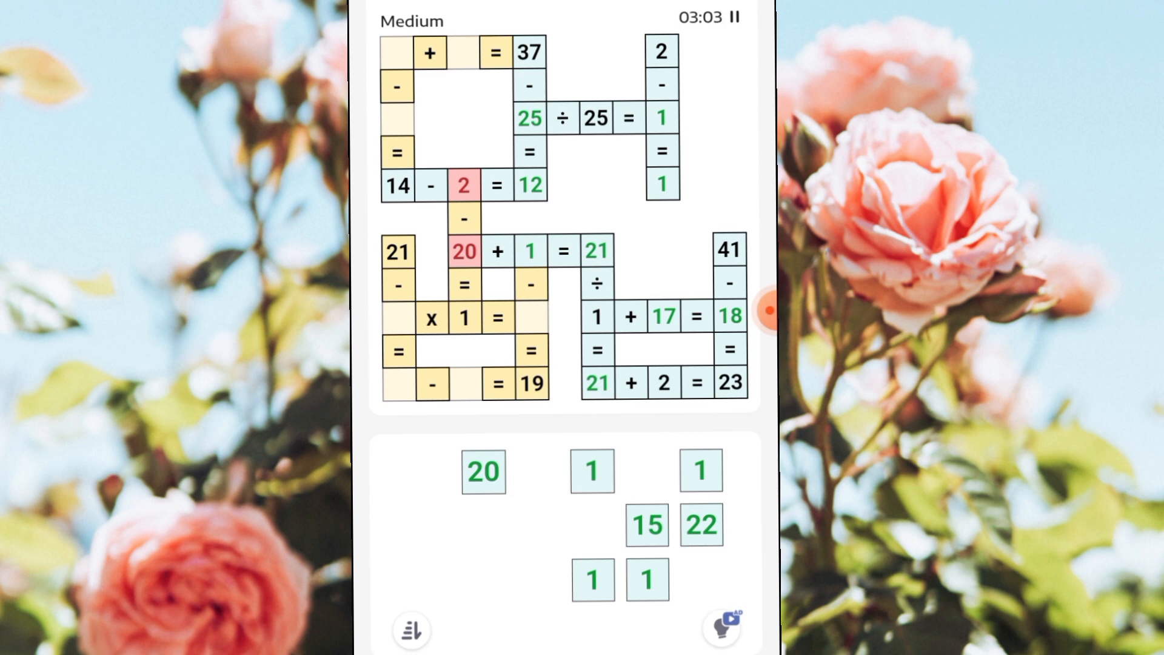
# Put 15 in the middle cell and 1 in the first cell, making 1 + 15 = 21
pyautogui.click(646, 524)
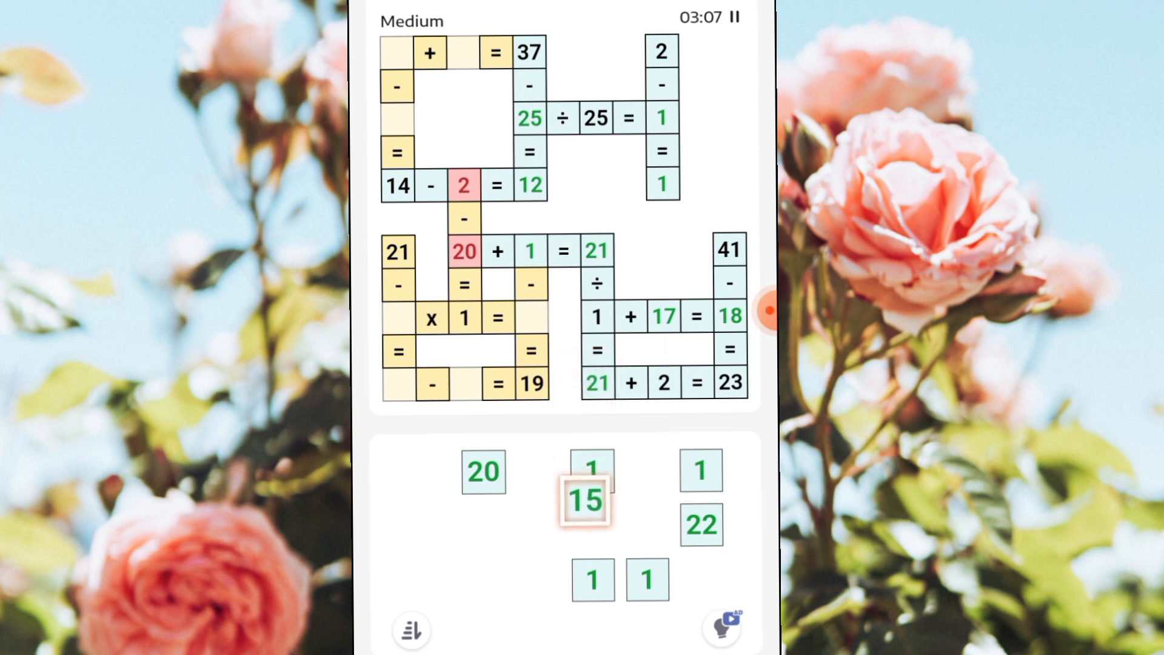
pyautogui.click(584, 499)
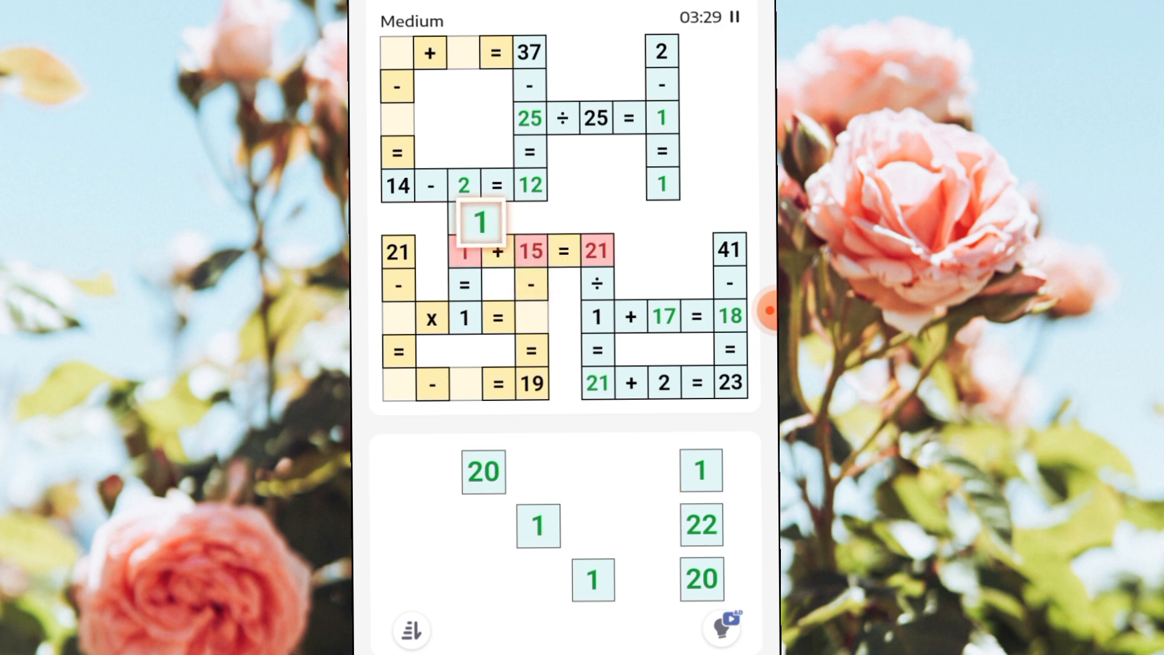
pyautogui.click(480, 222)
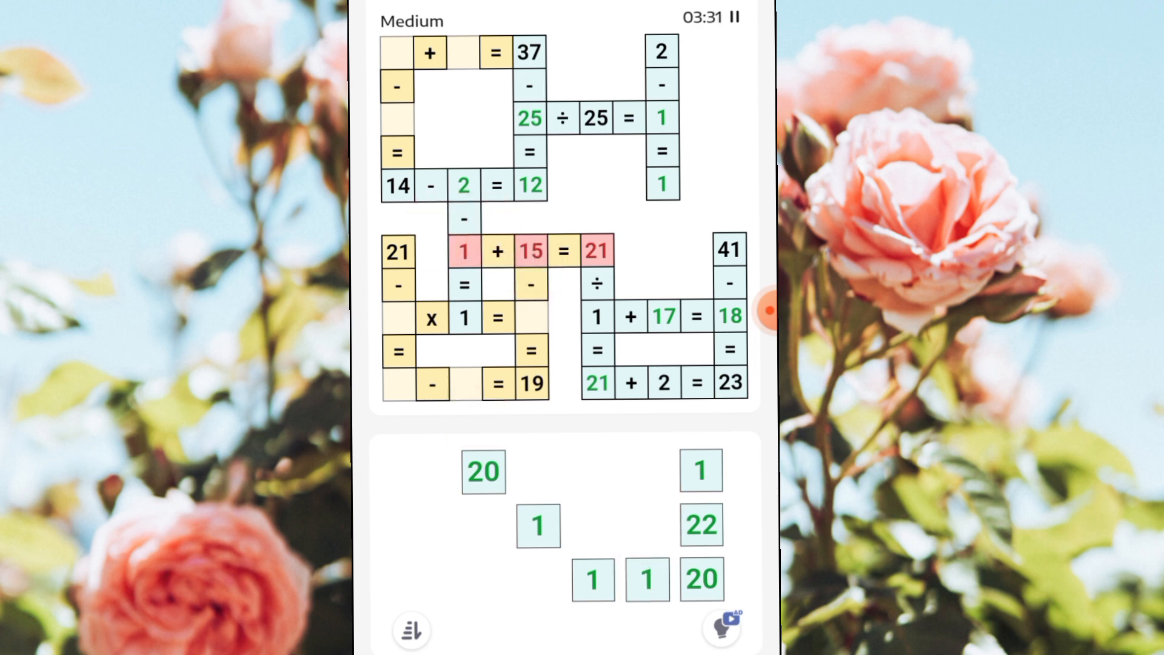